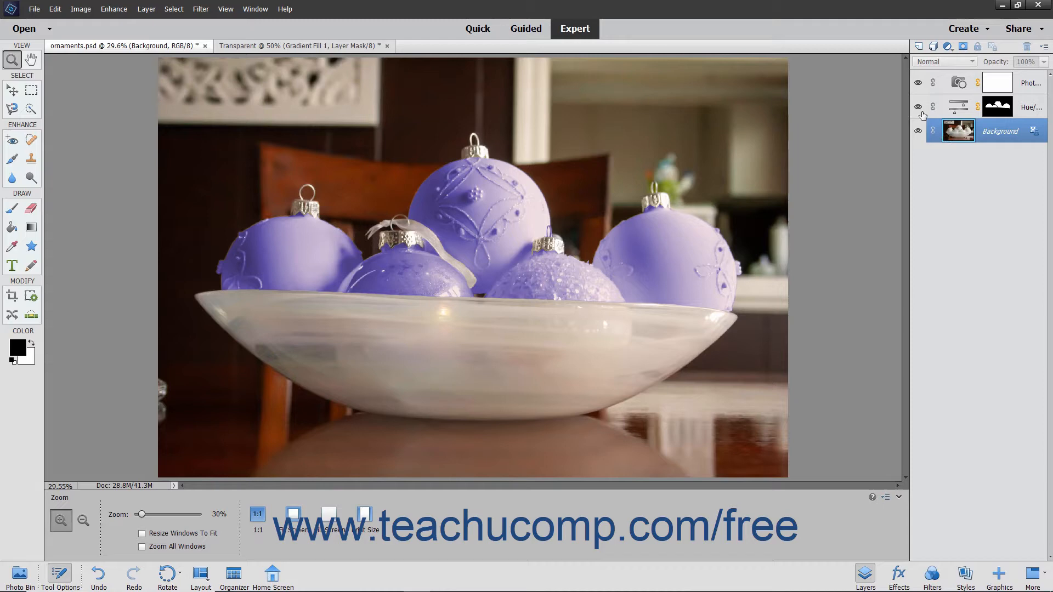
Step: Show the Transparent chandelier document and drag Layer 1 back to the bottom of the stack
click(917, 106)
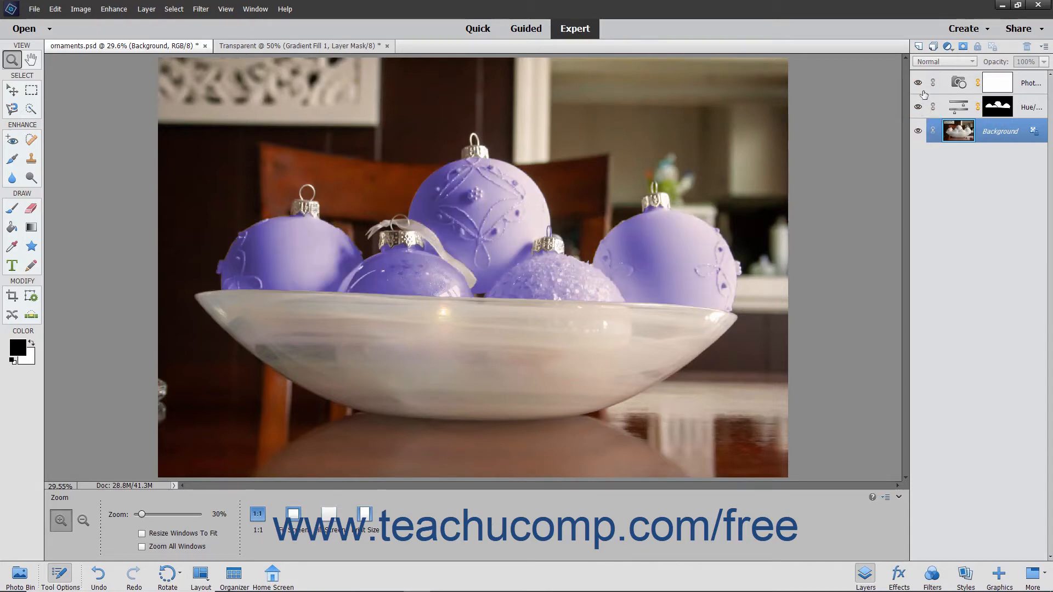
click(916, 83)
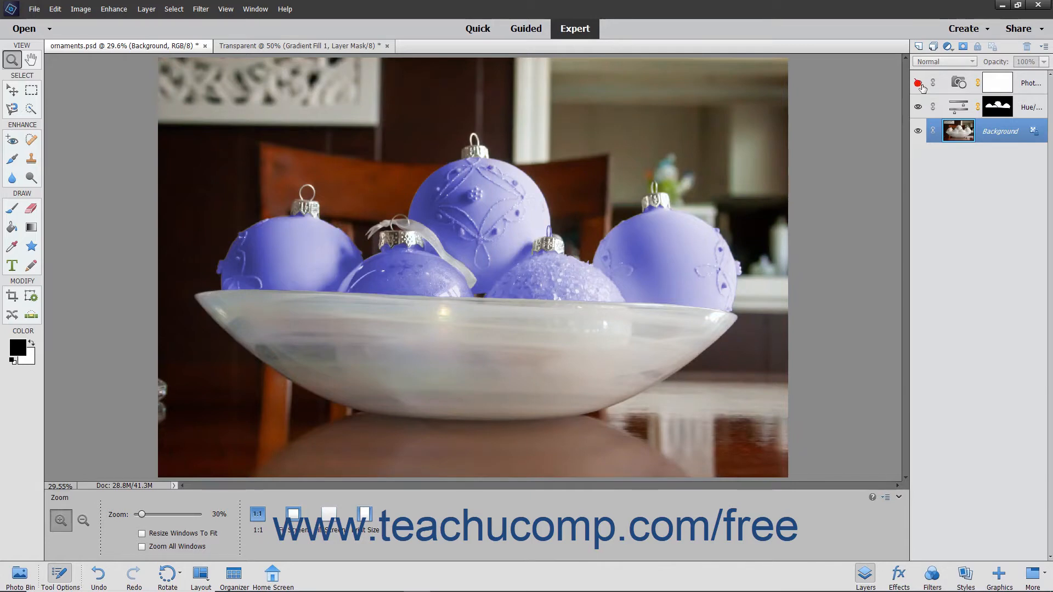
click(917, 83)
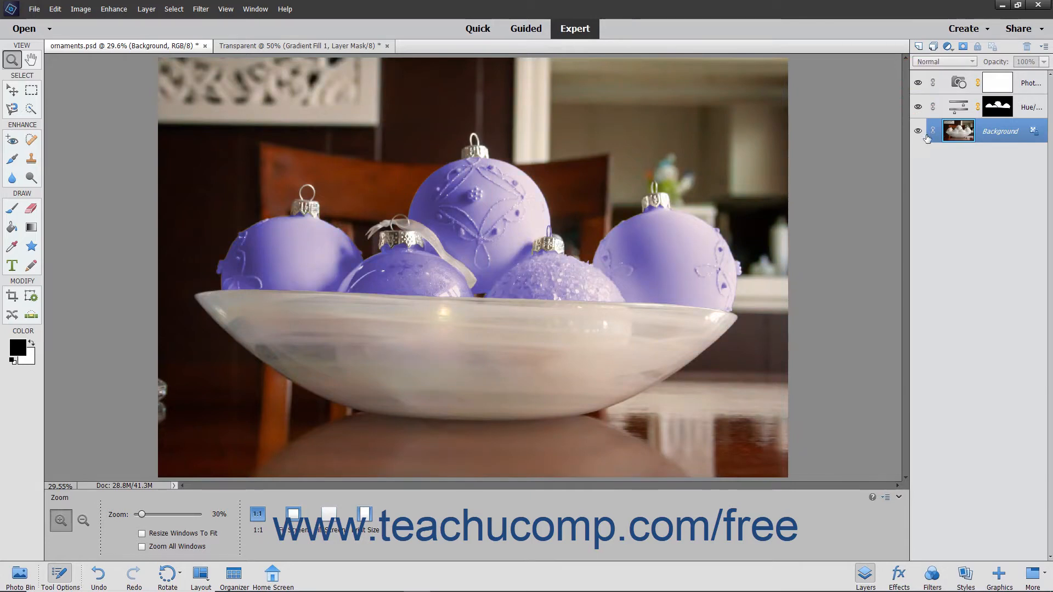
mouse_move(925, 135)
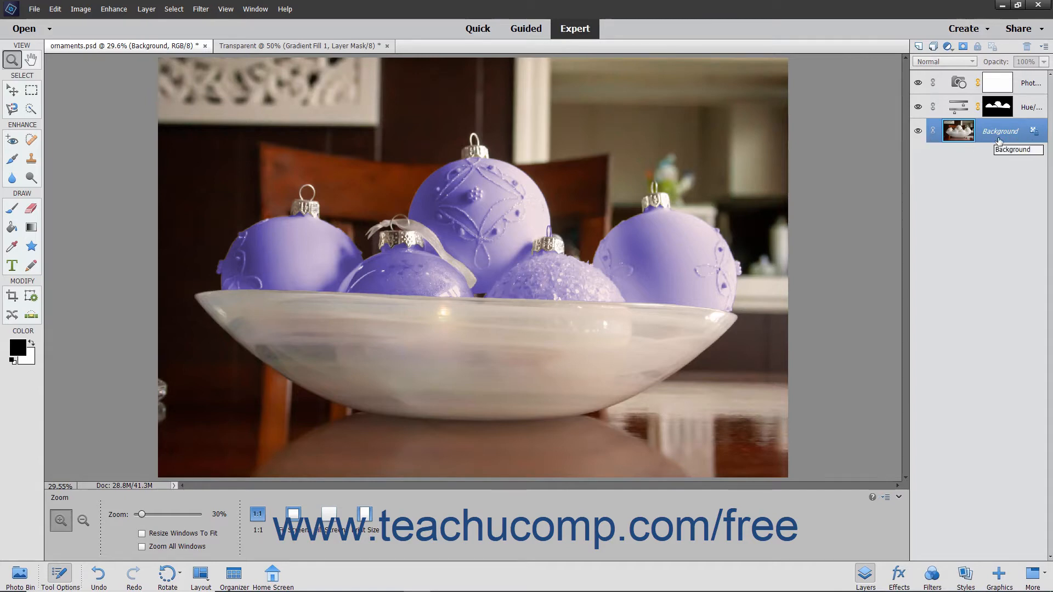
click(995, 137)
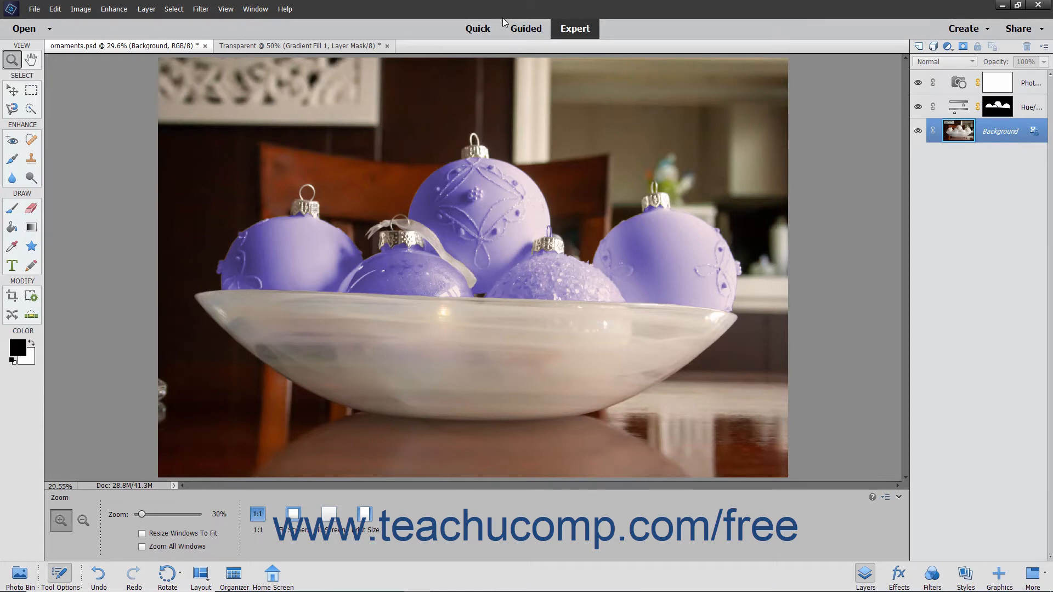
click(301, 46)
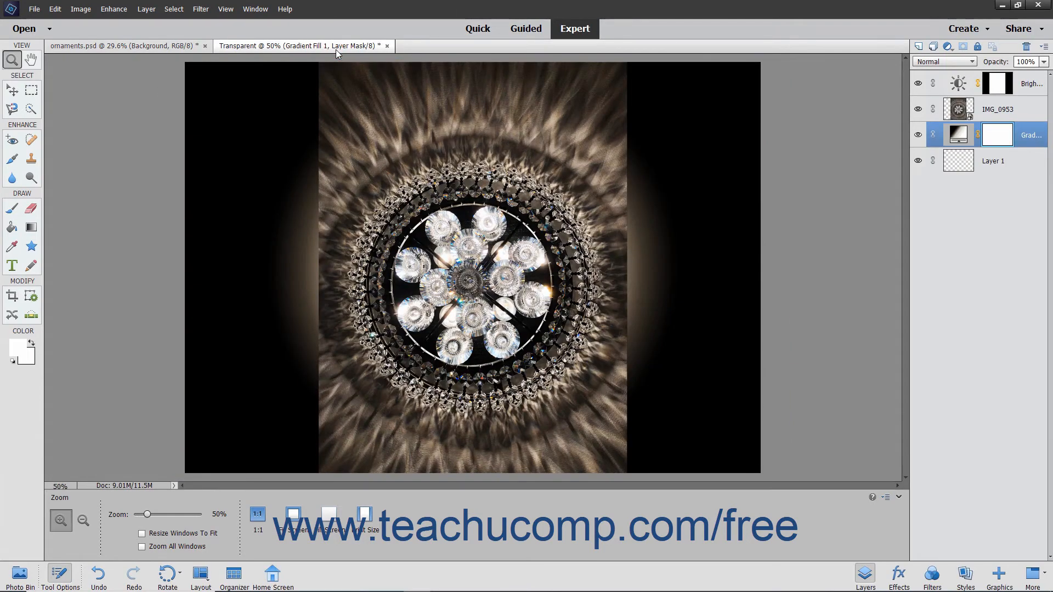
mouse_move(958, 164)
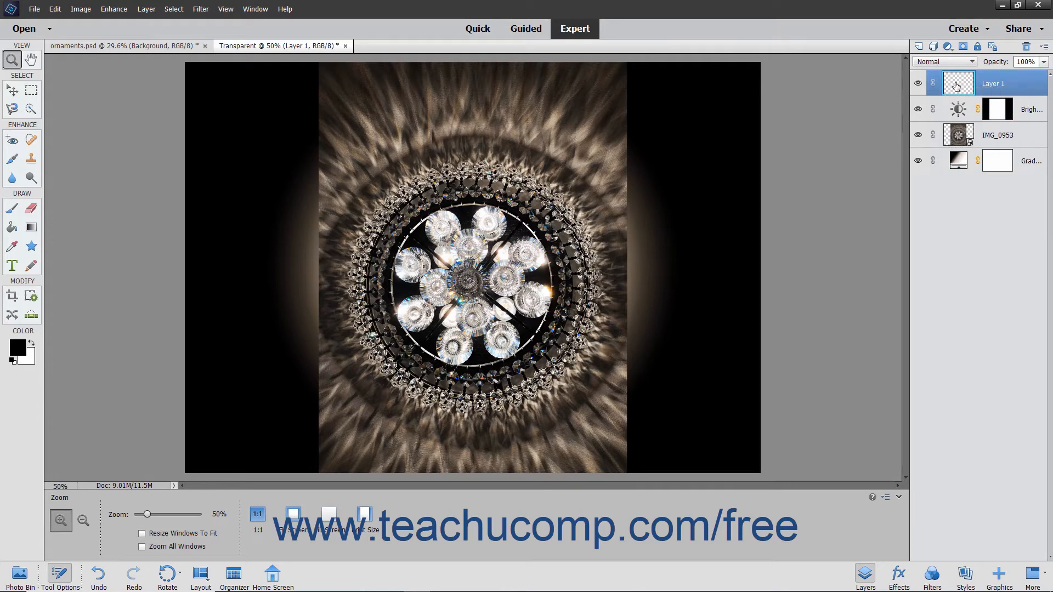
drag(993, 83, 993, 161)
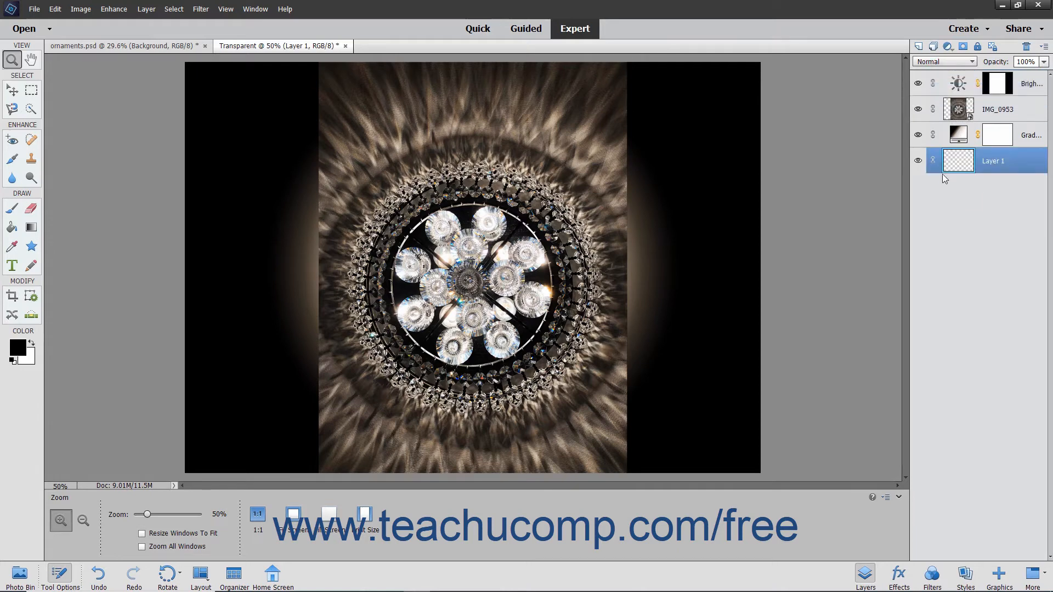
mouse_move(972, 62)
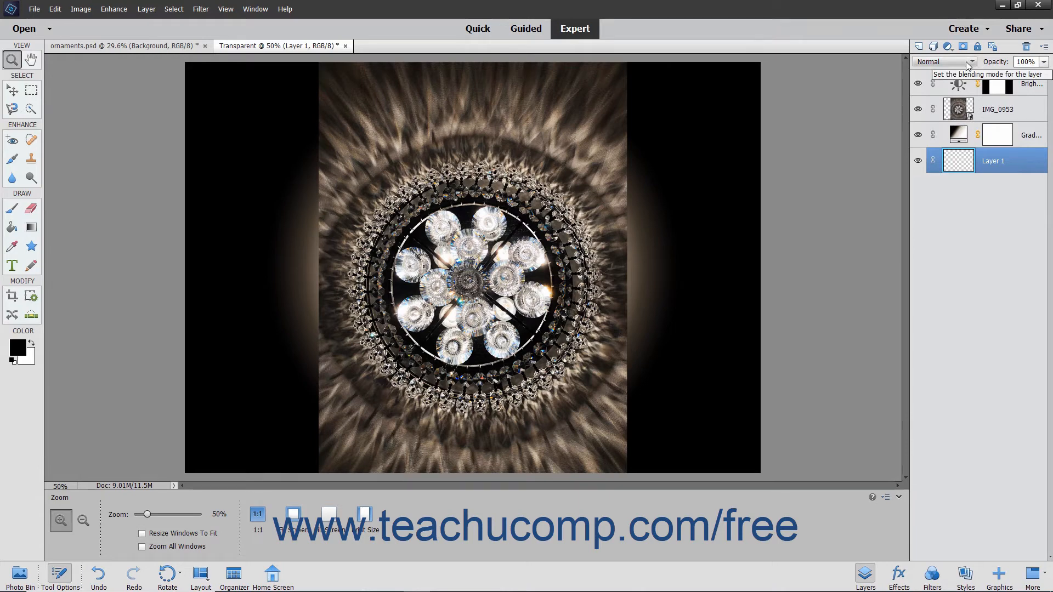
mouse_move(963, 68)
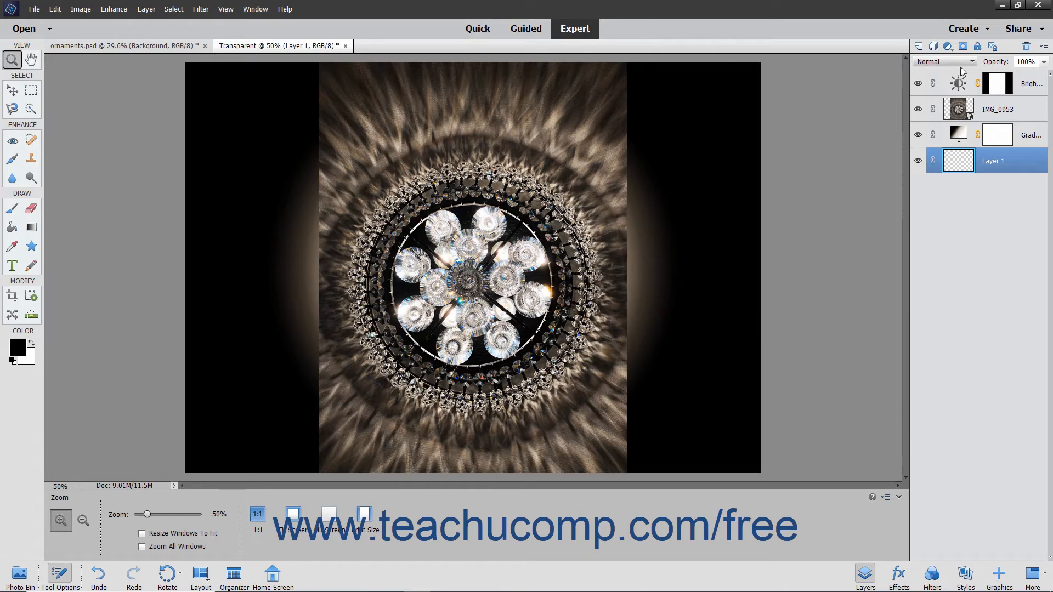
click(256, 8)
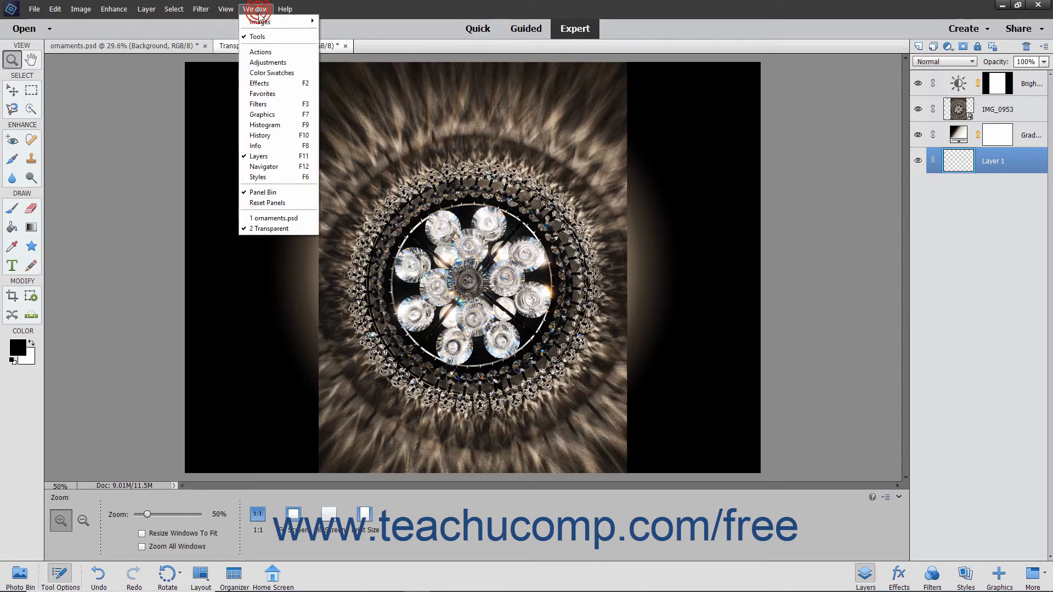
mouse_move(286, 160)
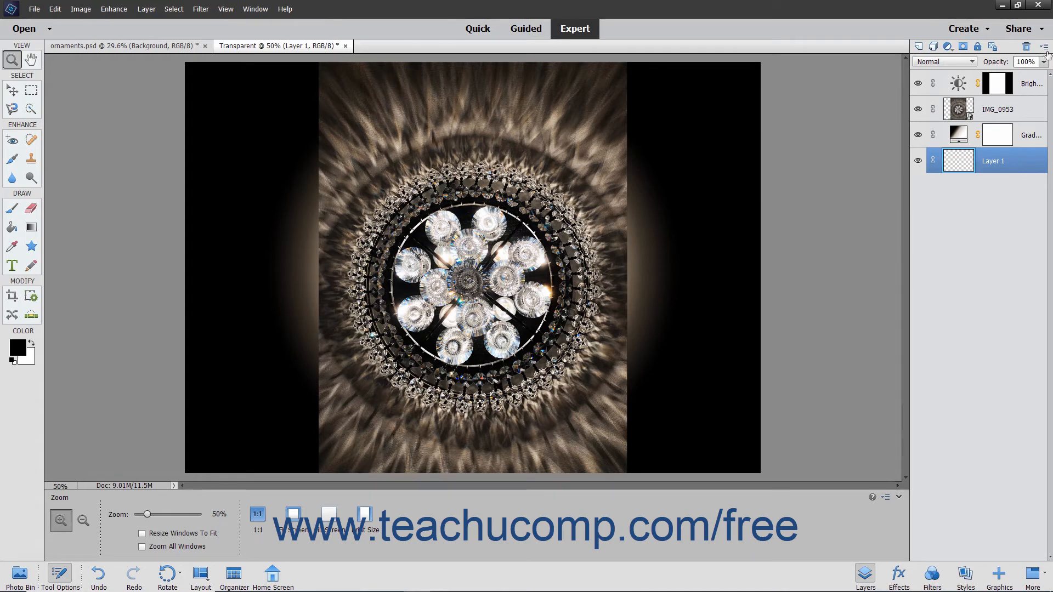
click(1043, 46)
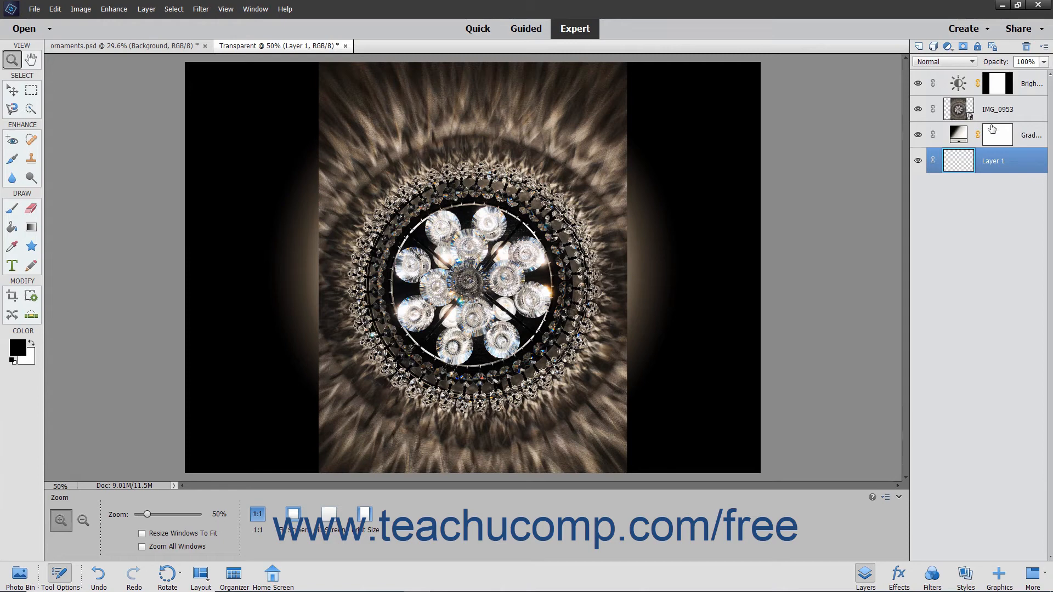
Step: Select the IMG_0953 layer, hide it to reveal the gradient, then show it again
click(1012, 109)
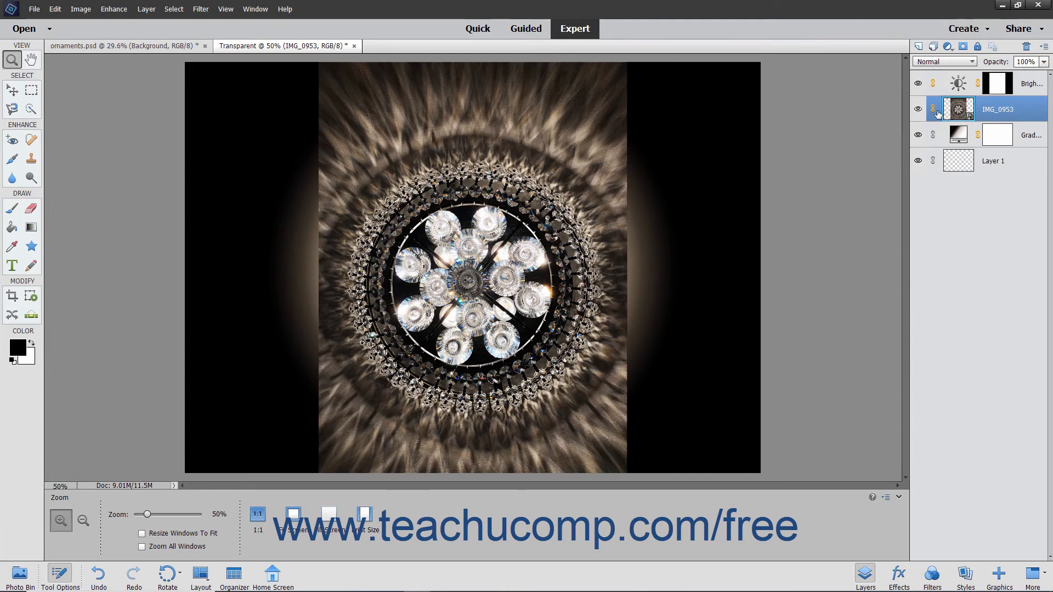
mouse_move(932, 110)
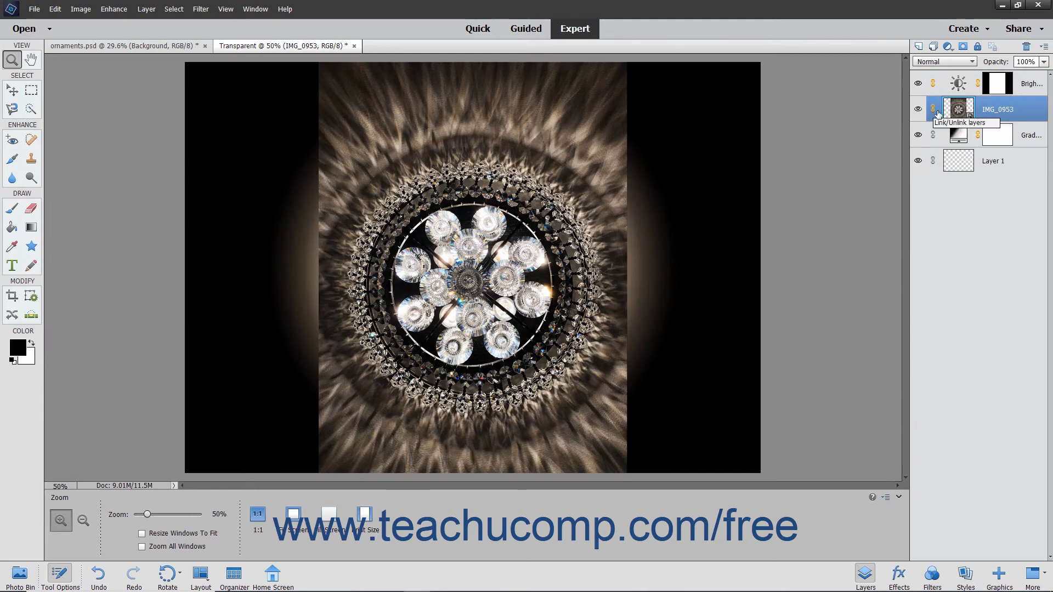
mouse_move(918, 113)
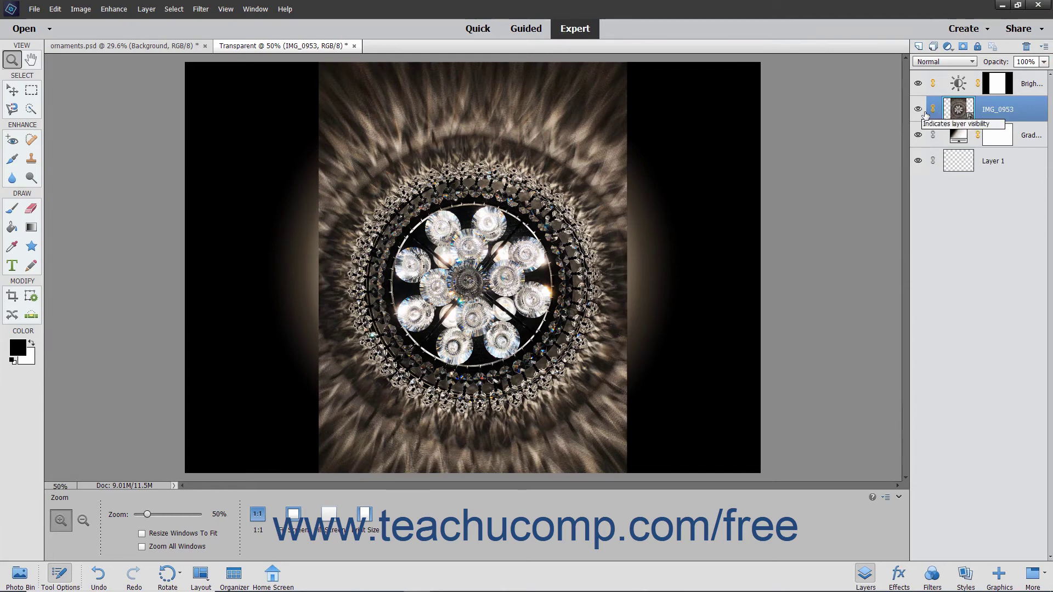
click(918, 109)
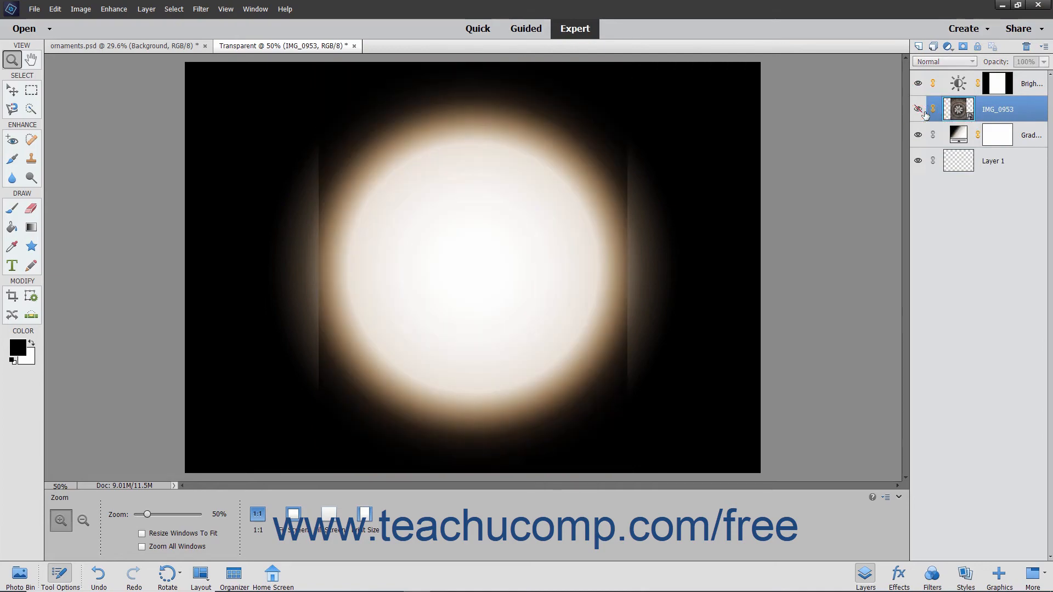
click(916, 109)
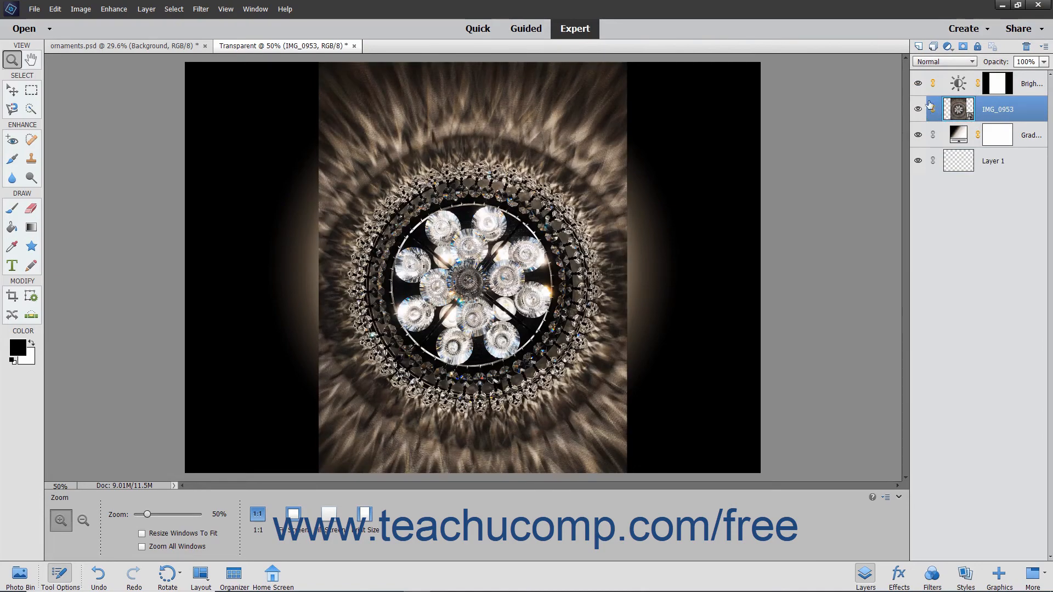
click(961, 62)
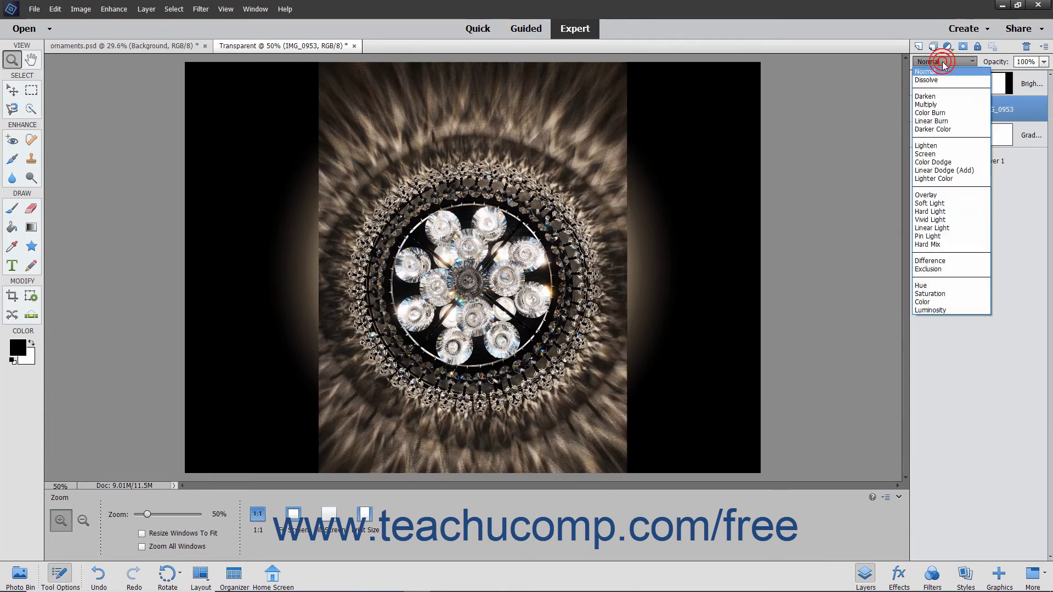
click(942, 61)
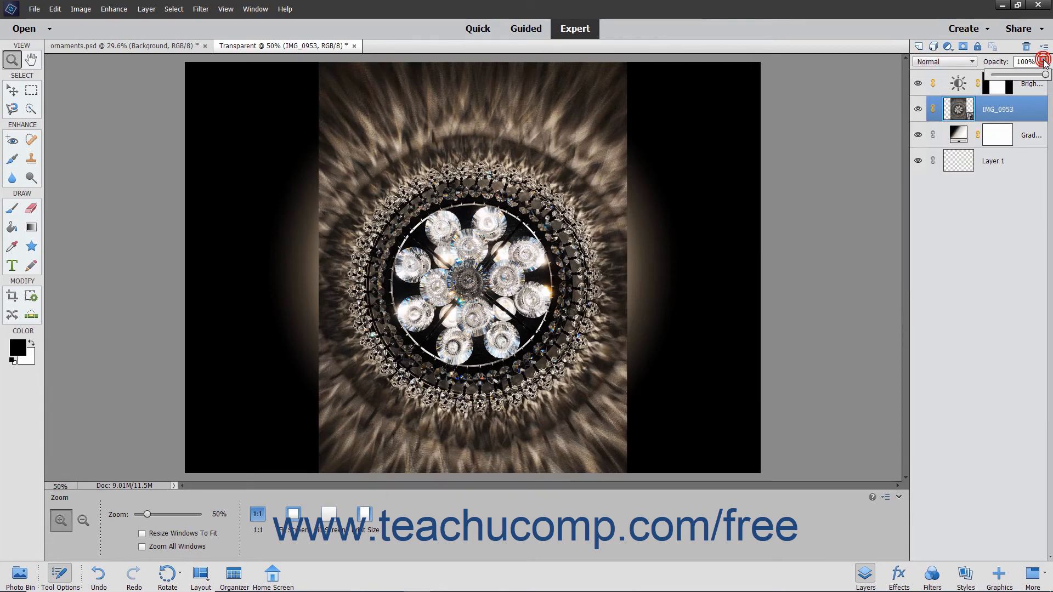
click(1036, 65)
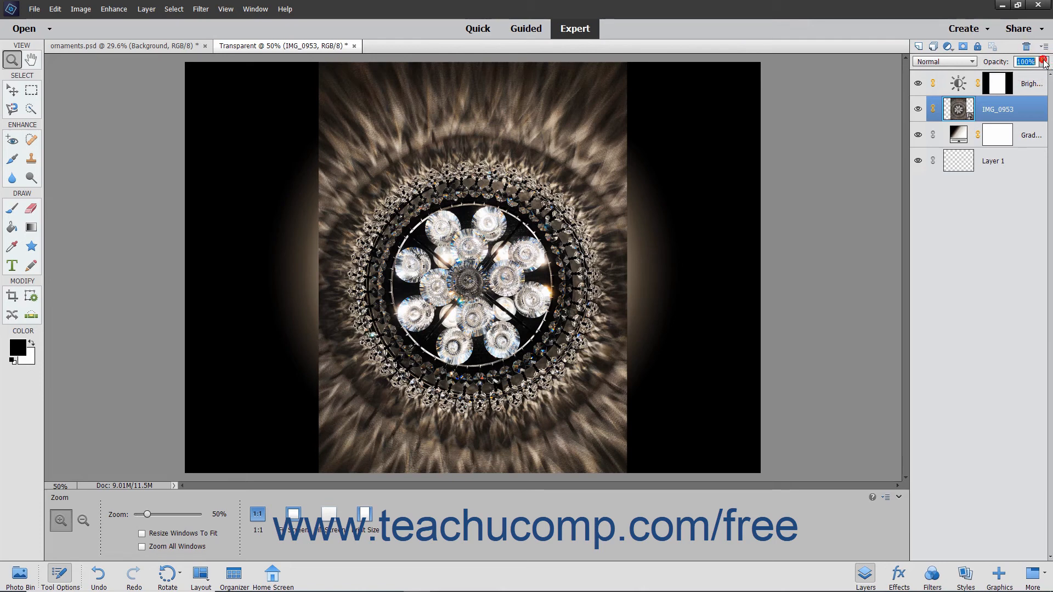
mouse_move(928, 45)
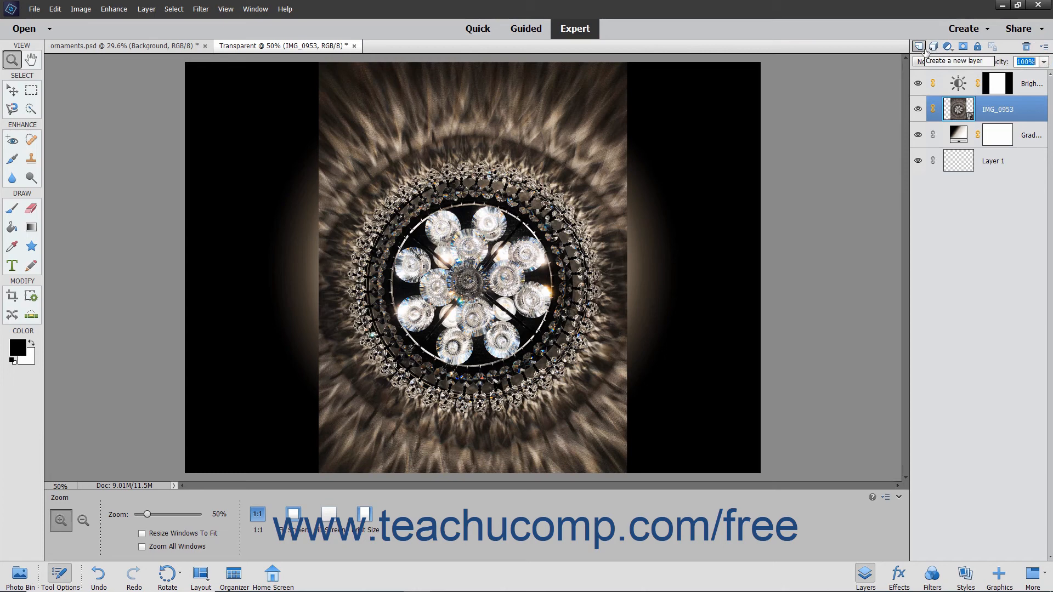
mouse_move(933, 46)
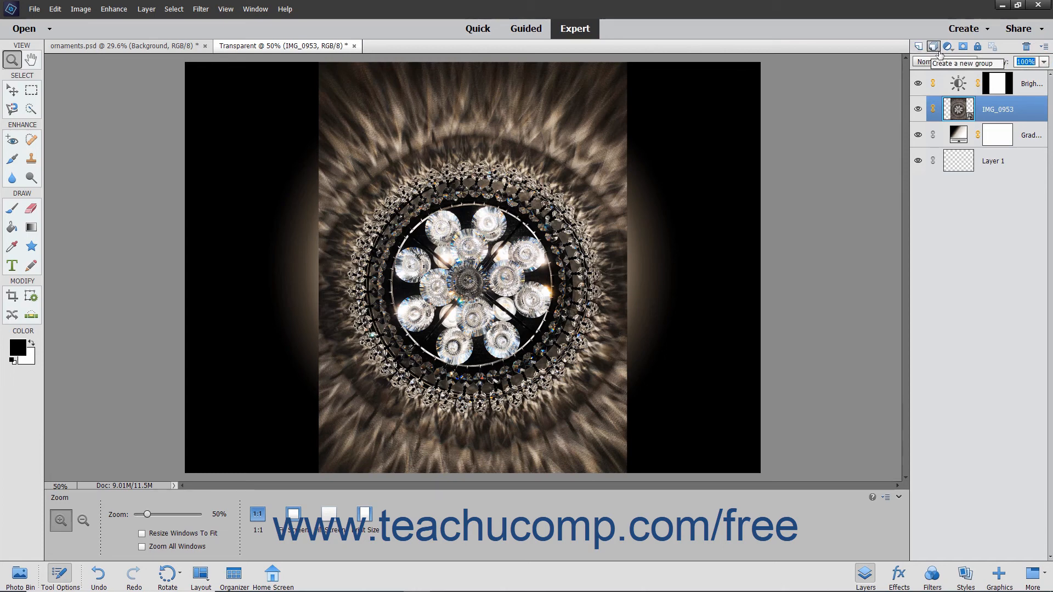
mouse_move(946, 46)
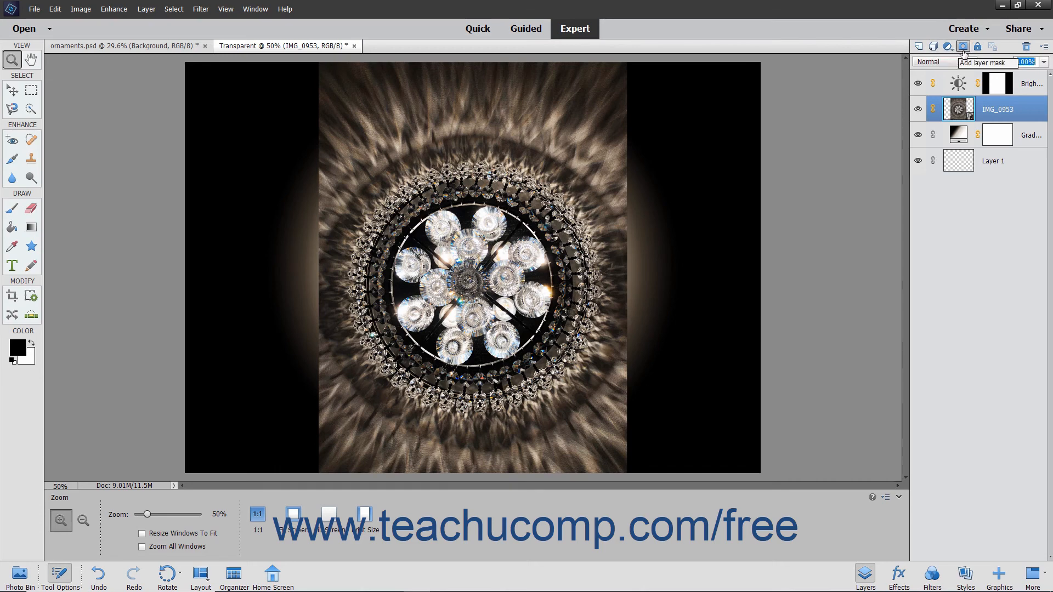
mouse_move(977, 49)
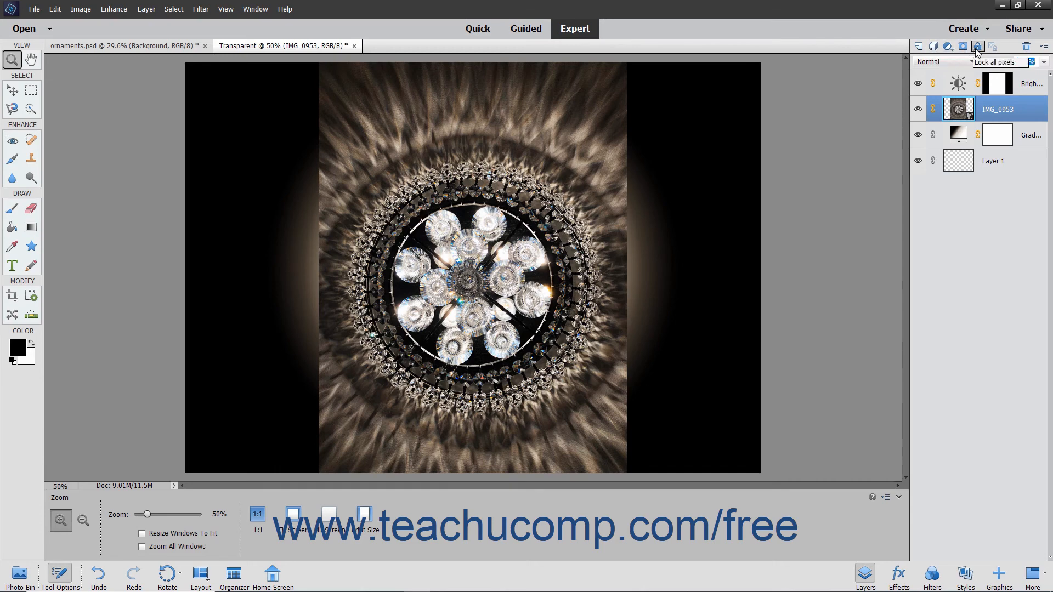
mouse_move(977, 36)
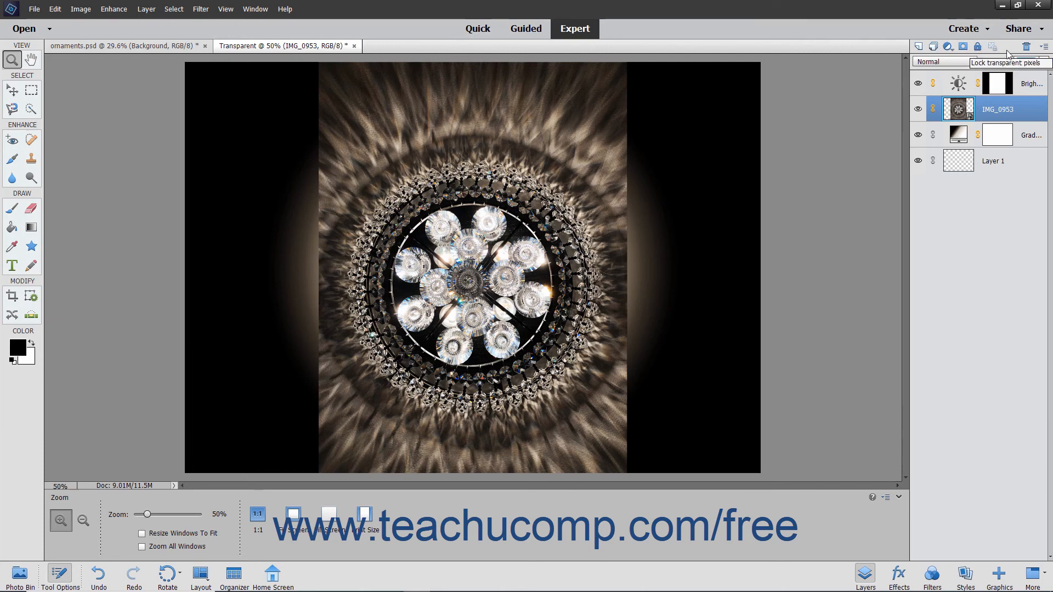
mouse_move(1027, 46)
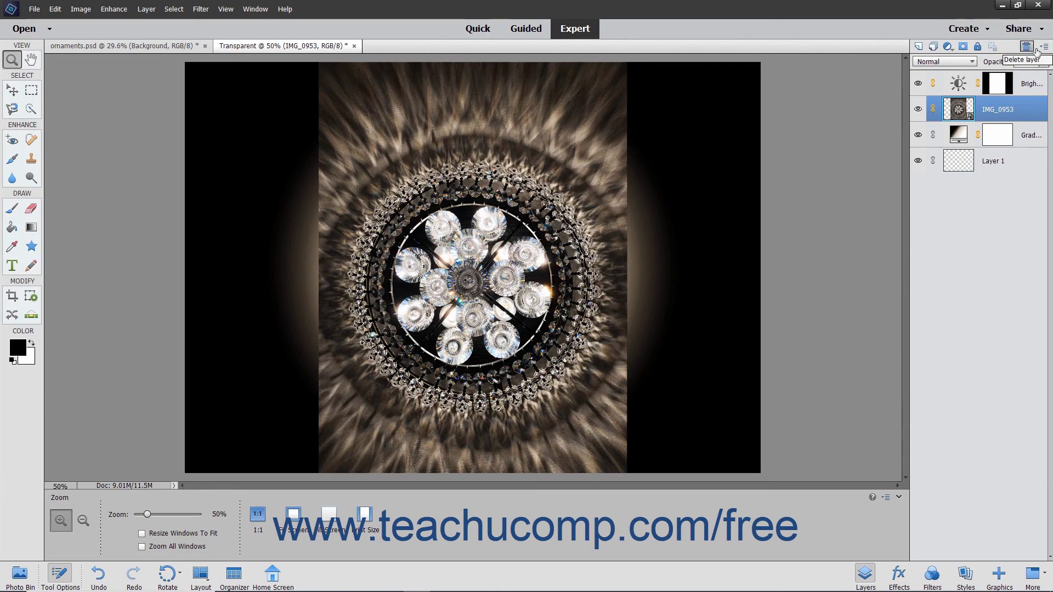